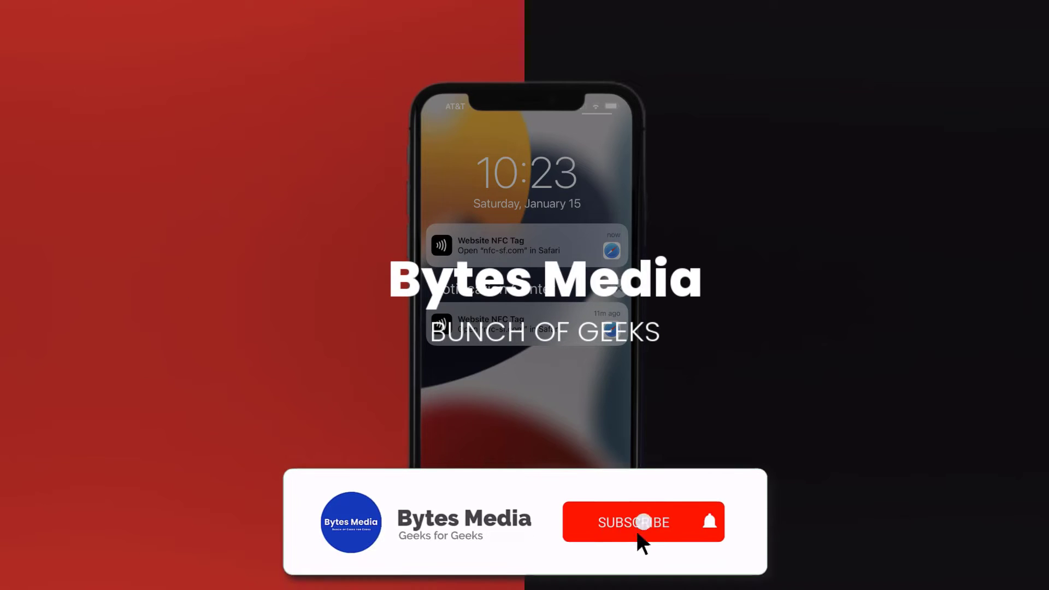
Step: Play through the Bytes Media intro and NFC tag prompt to the Settings home screen
left_click(633, 523)
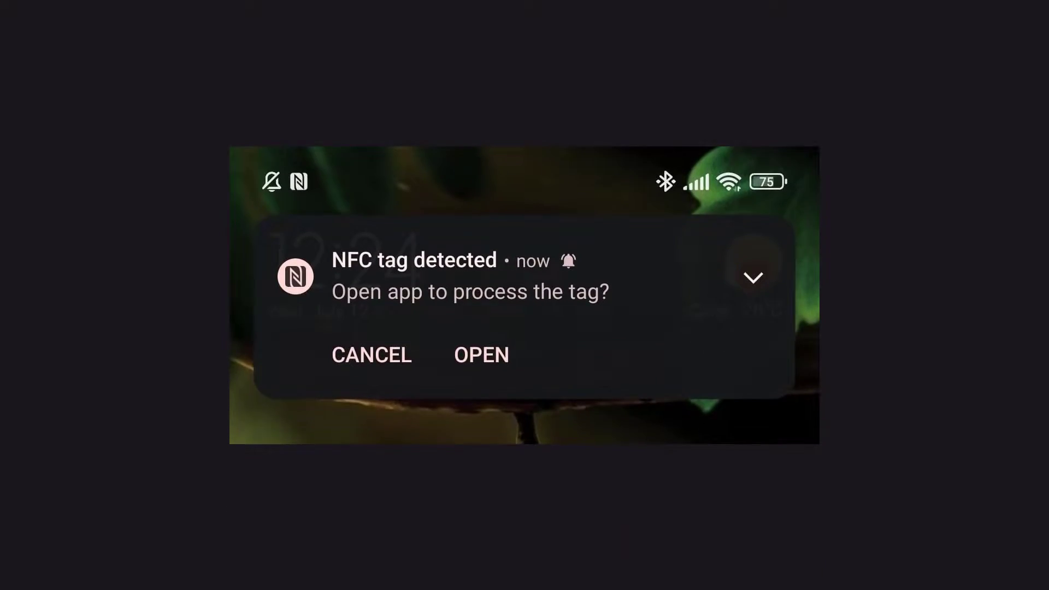
left_click(480, 355)
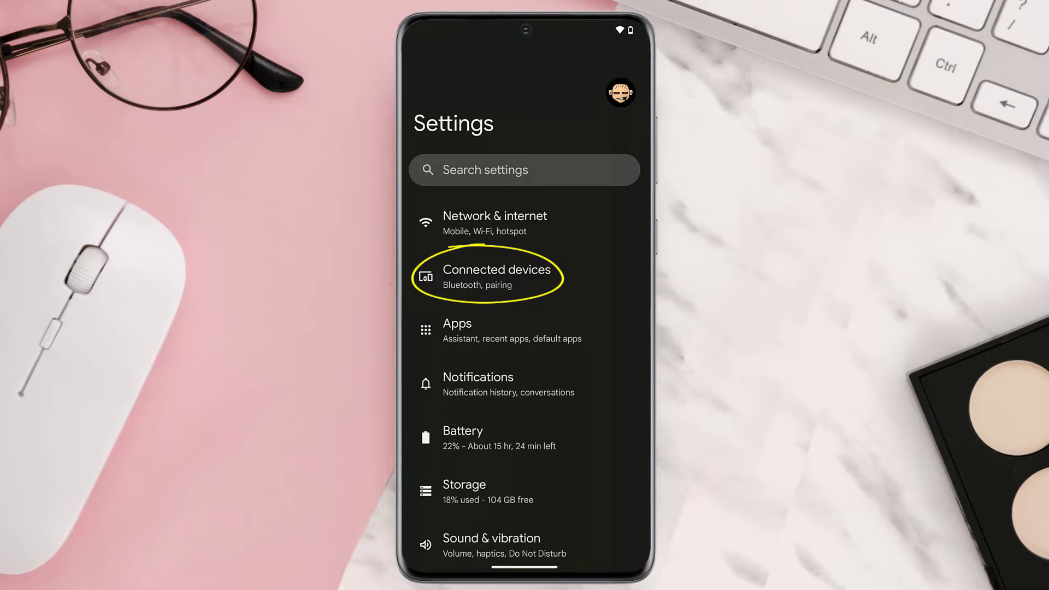
Step: Go to Connected devices, then Connection preferences
left_click(497, 274)
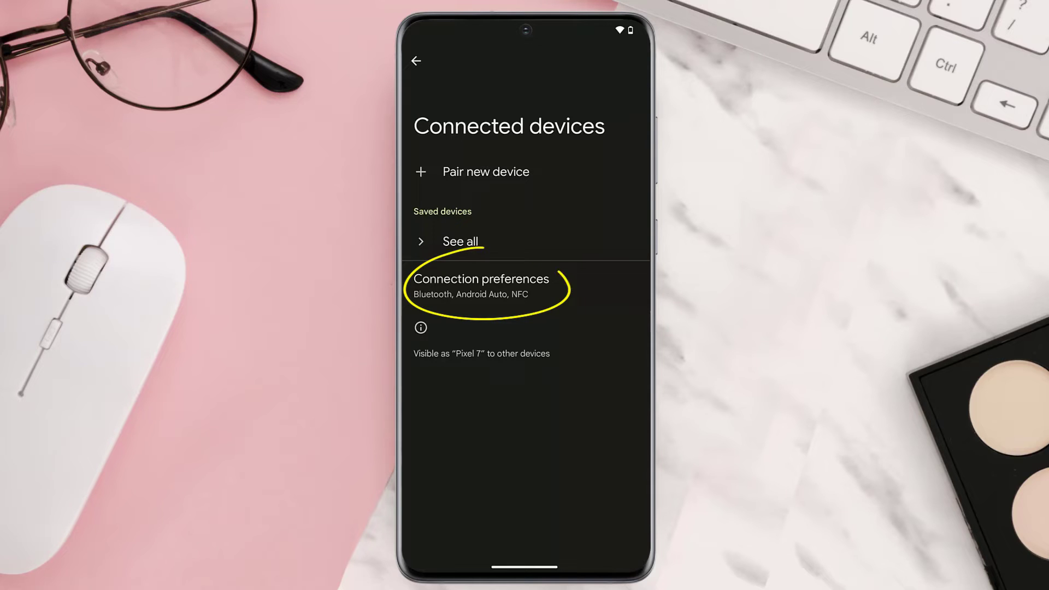
left_click(480, 288)
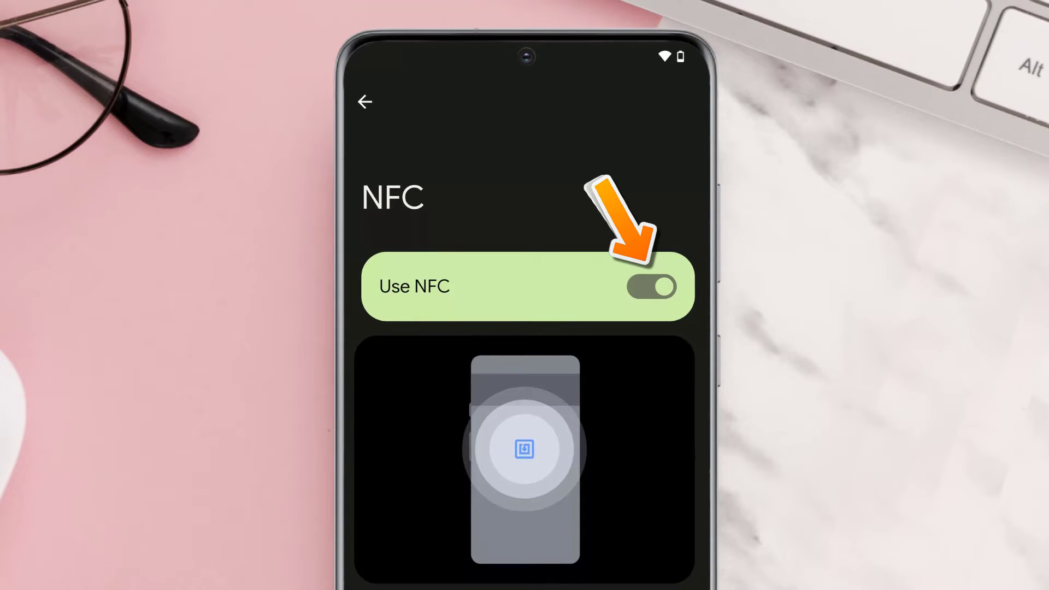
Step: Scroll down the NFC page to see device-unlock and contactless payment options
scroll("down", 3)
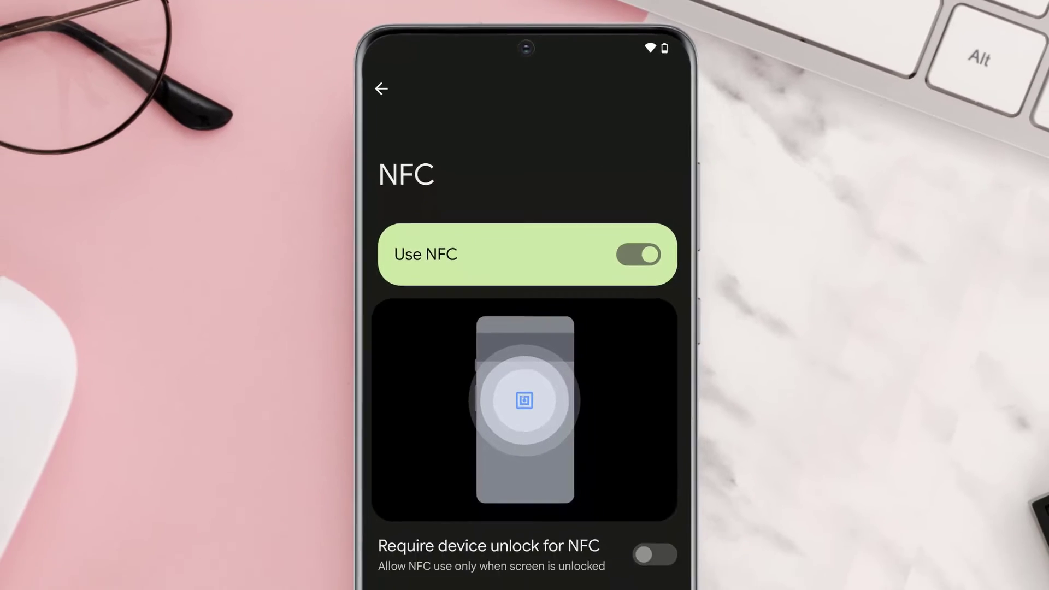
scroll("down", 3)
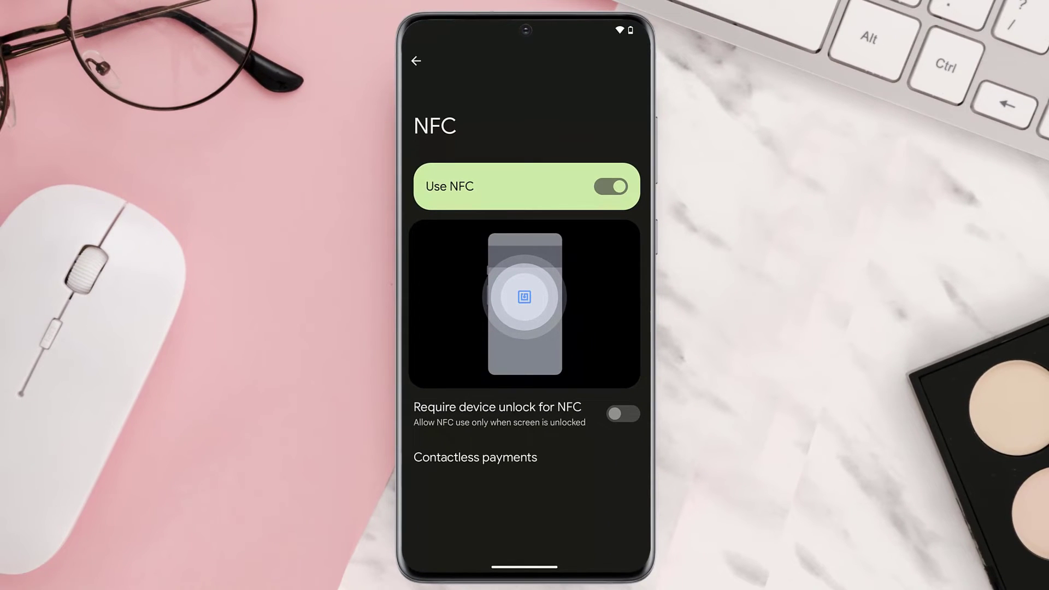